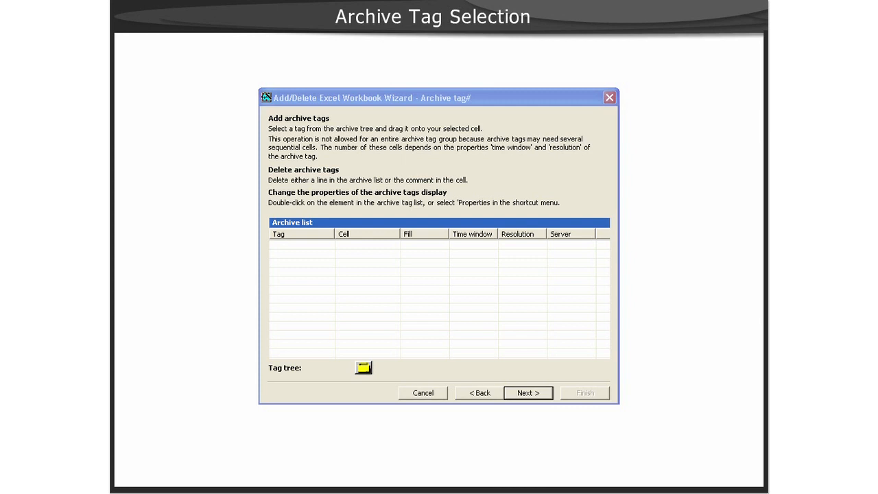
Bring up the wizard's online tags page with Trend_1, Trend_2 and Trend_3 inserted in B2–B4
click(363, 368)
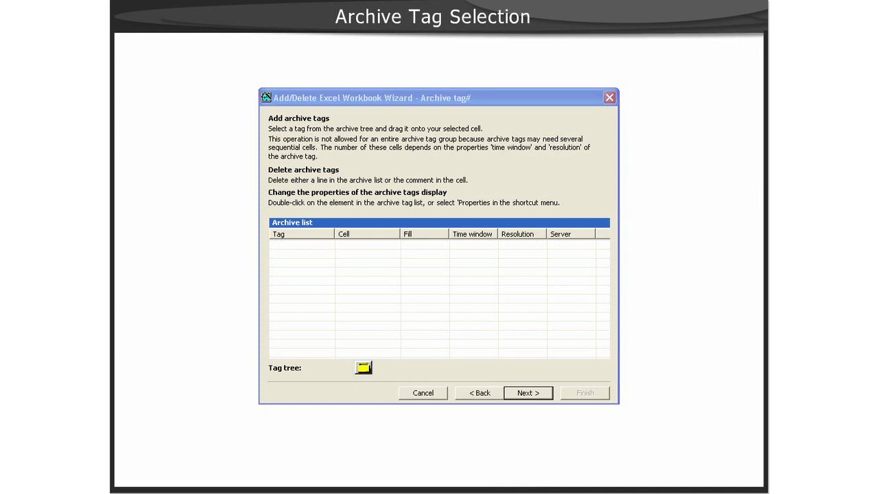
click(362, 368)
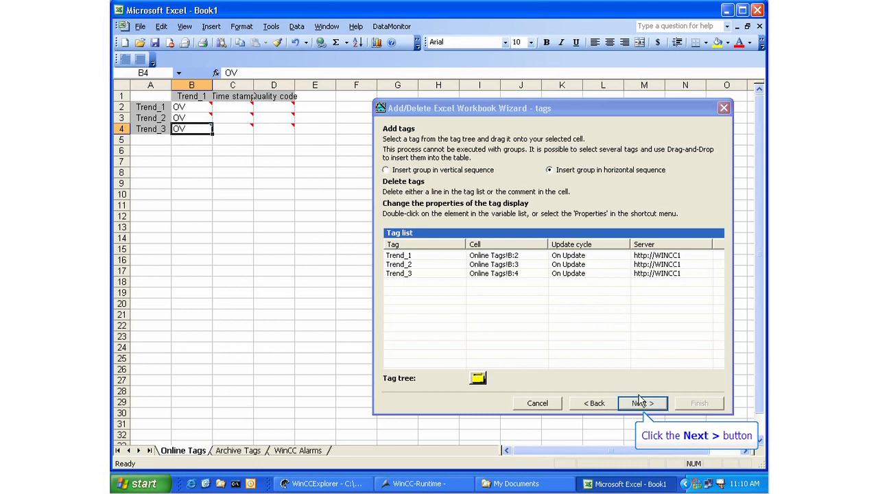
Advance to the archive tags step, target cell A2 on the Archive Tags sheet and launch the tag browser
click(642, 403)
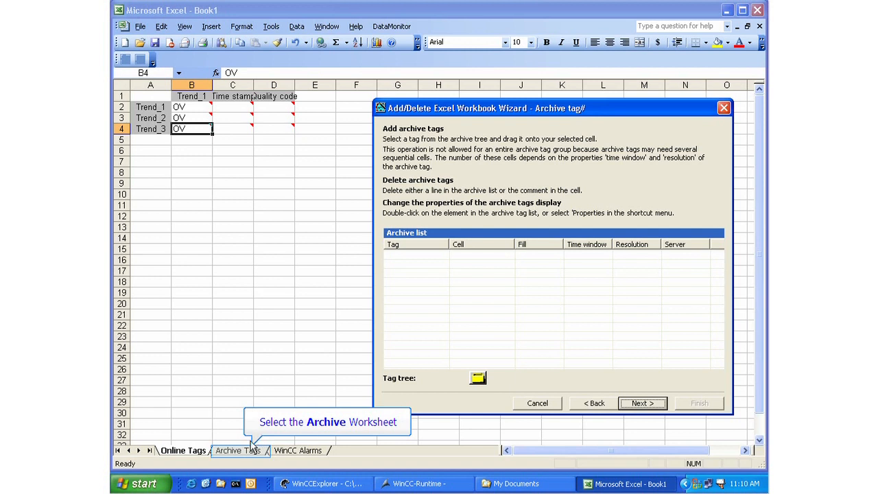
click(239, 450)
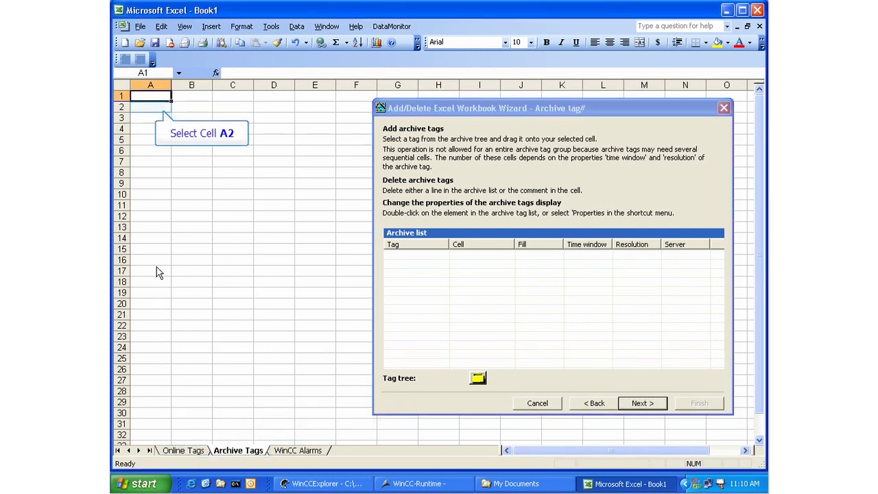
click(151, 107)
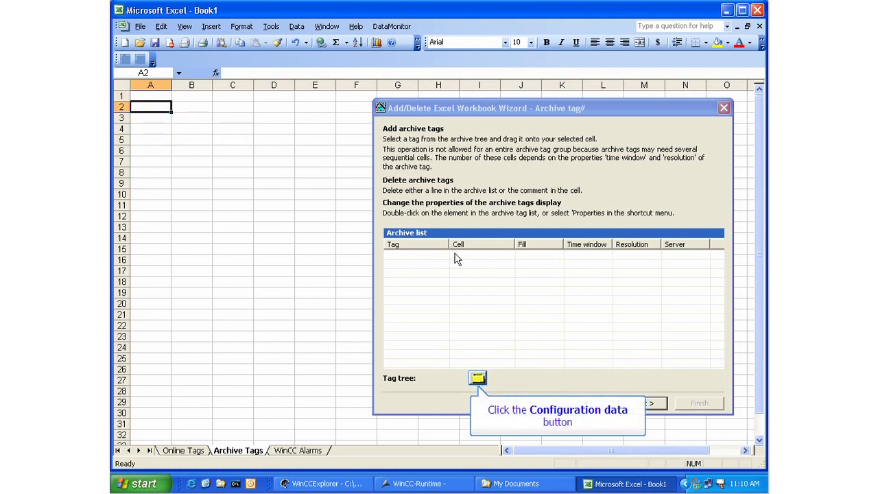
click(478, 378)
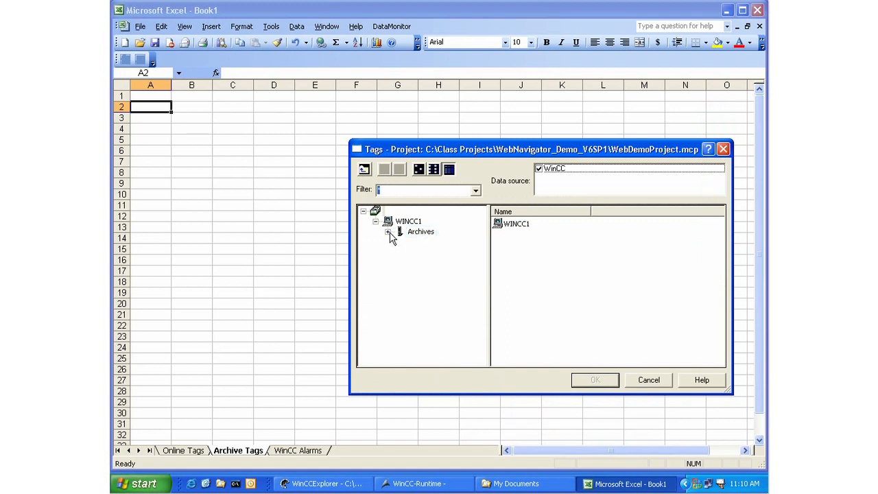
Link archive tag T01 from WINCC1's Temperatures archive to cell A2
click(389, 230)
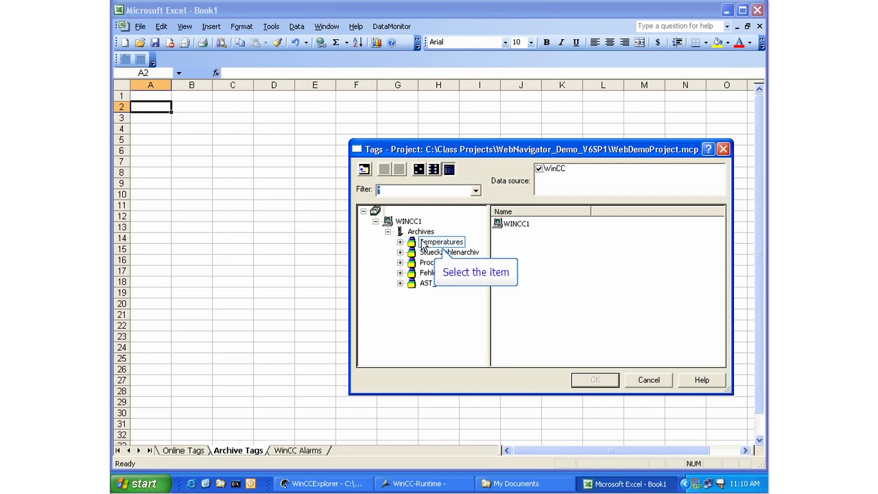
click(442, 242)
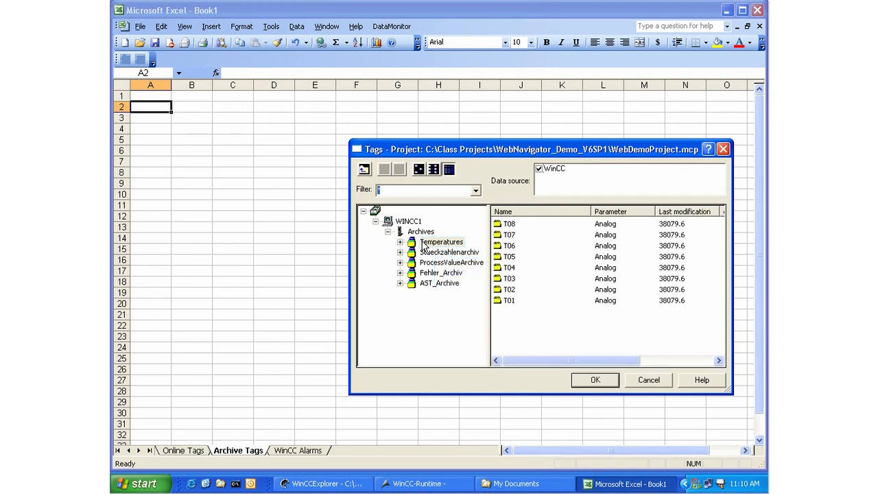
click(509, 301)
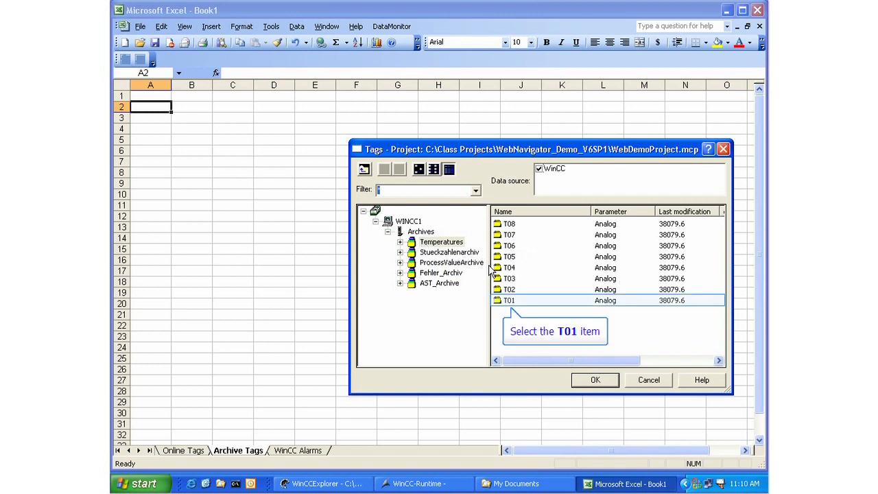
click(509, 300)
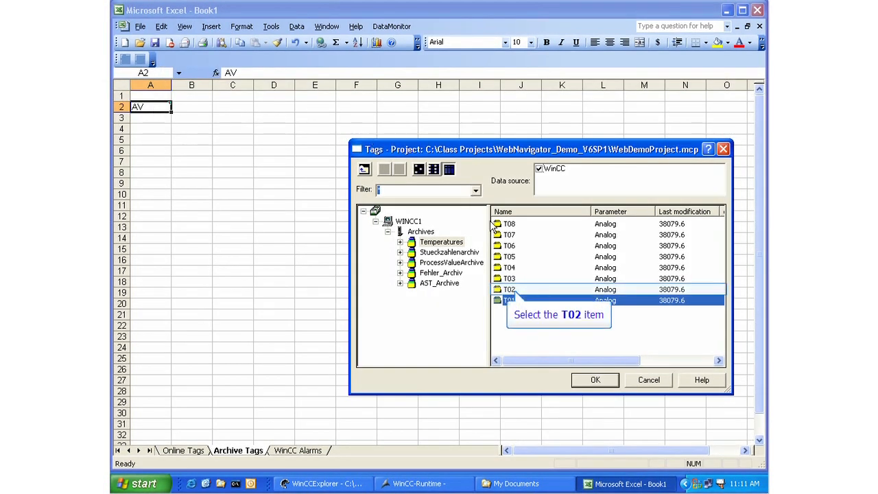
Link archive tag T02 to cell E2 and confirm the chosen archive tags
click(509, 288)
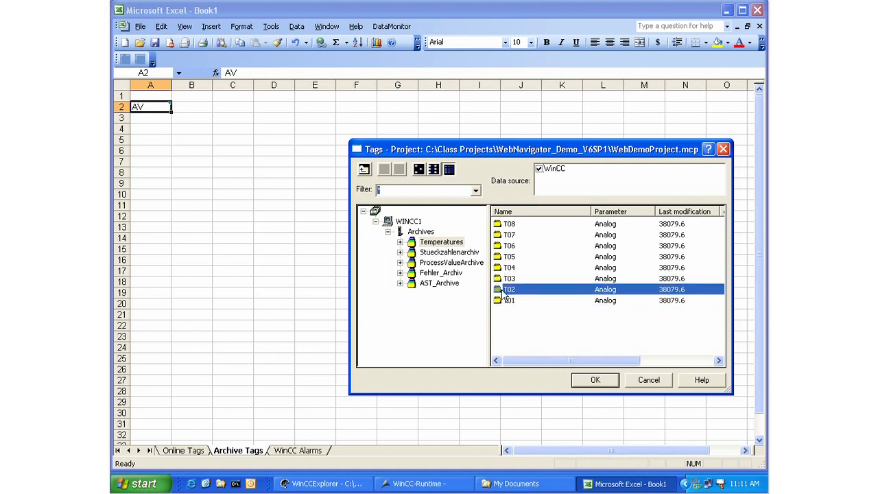
drag(508, 288, 274, 118)
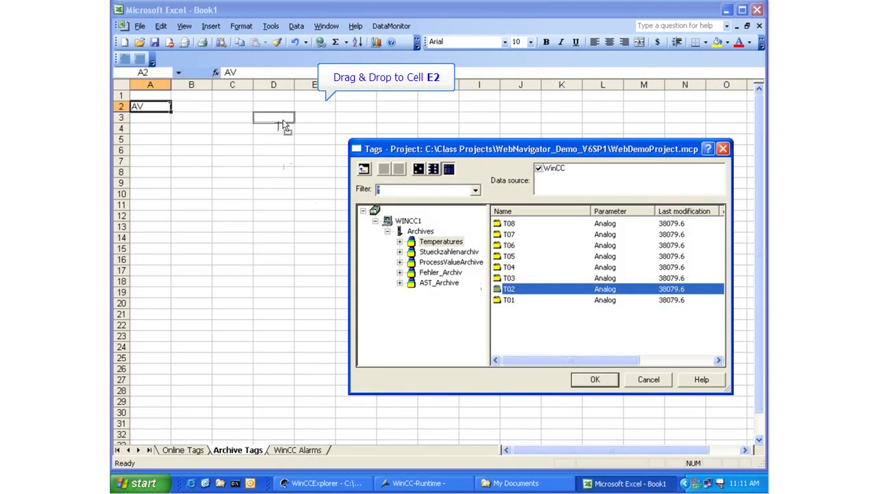
drag(149, 106, 316, 107)
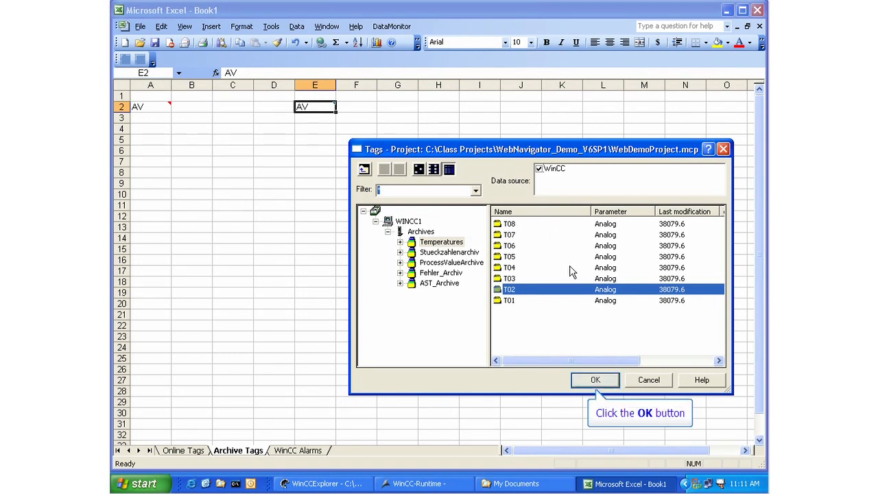
click(596, 379)
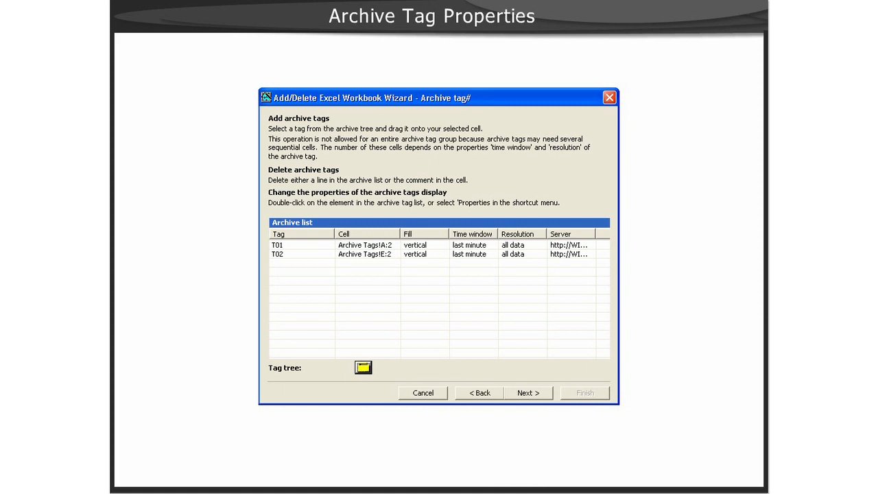
Show the T01/T02 archive tag properties and pick the time window for the archive data
double_click(277, 244)
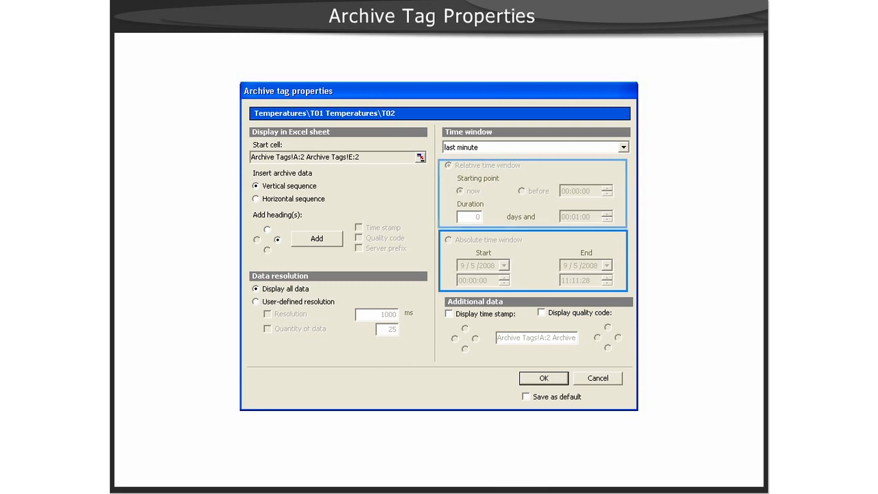
click(535, 147)
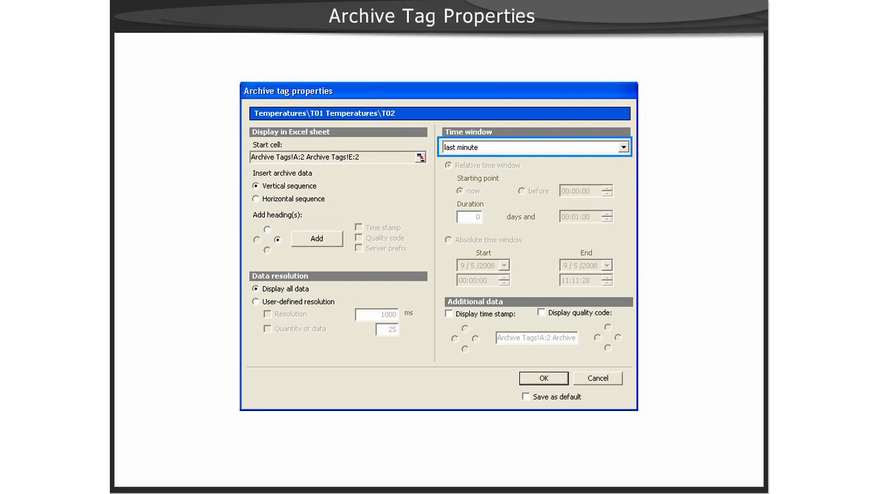